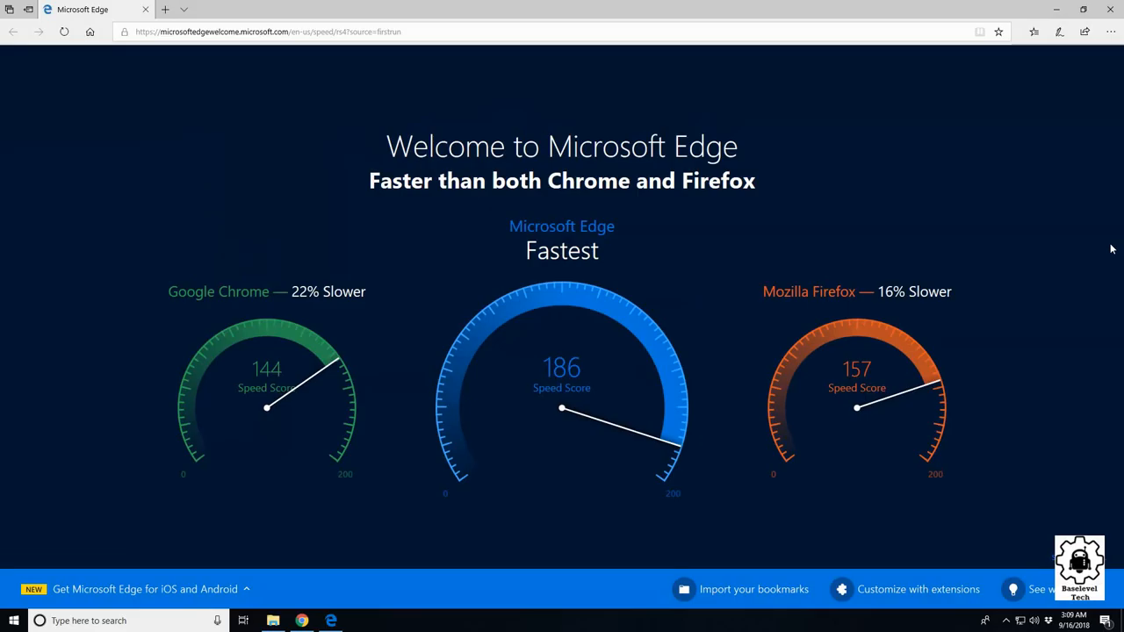
pyautogui.moveTo(1120, 235)
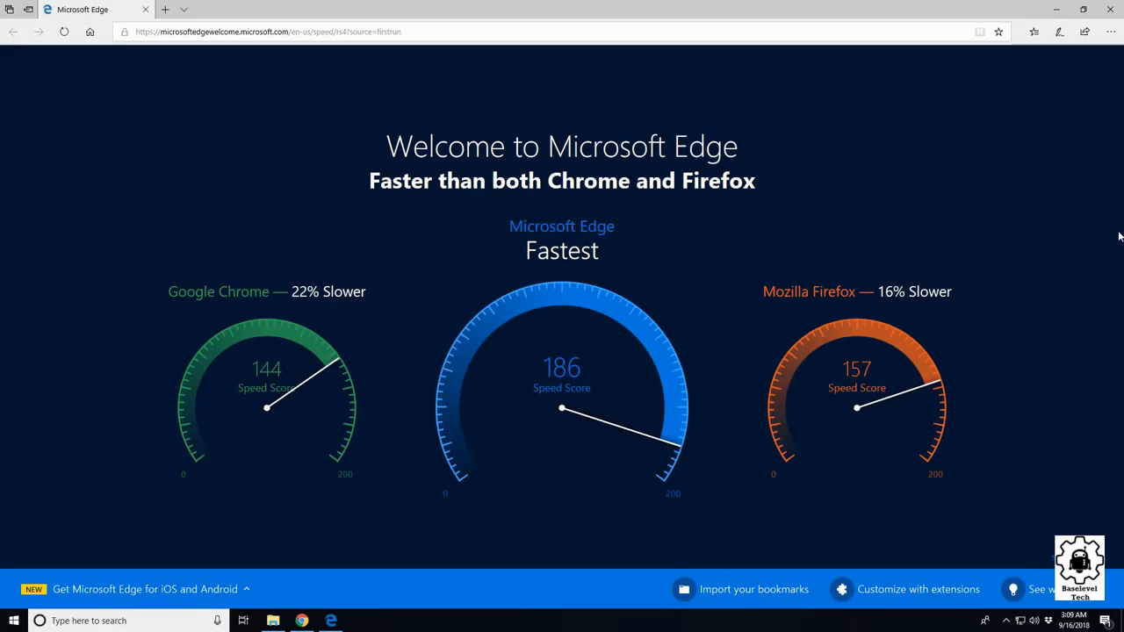
pyautogui.moveTo(909, 286)
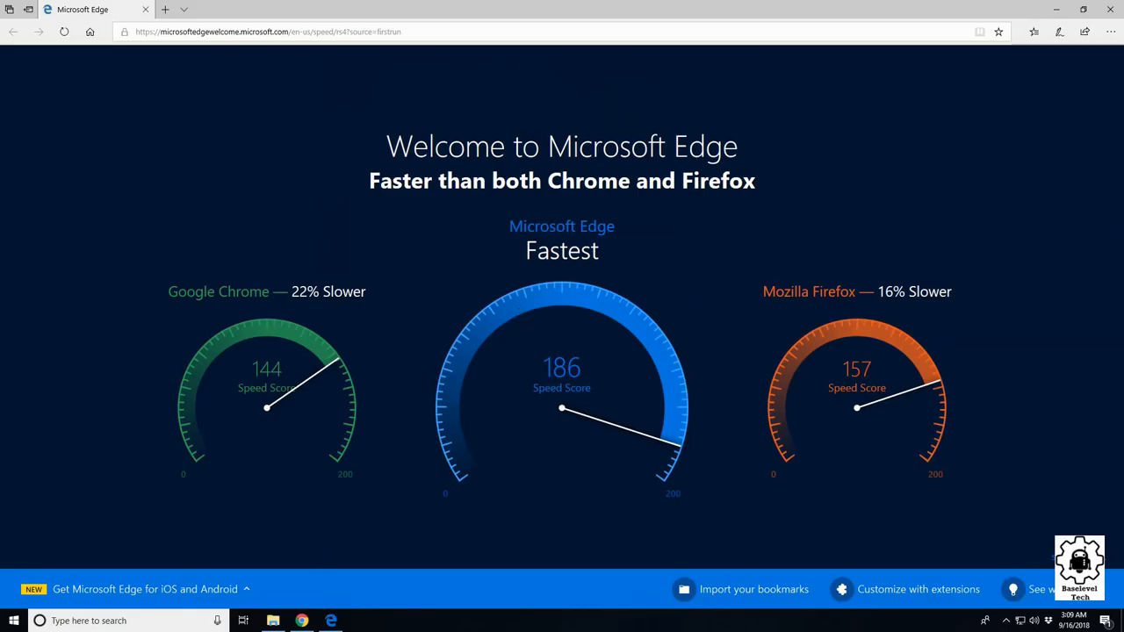
pyautogui.moveTo(215, 119)
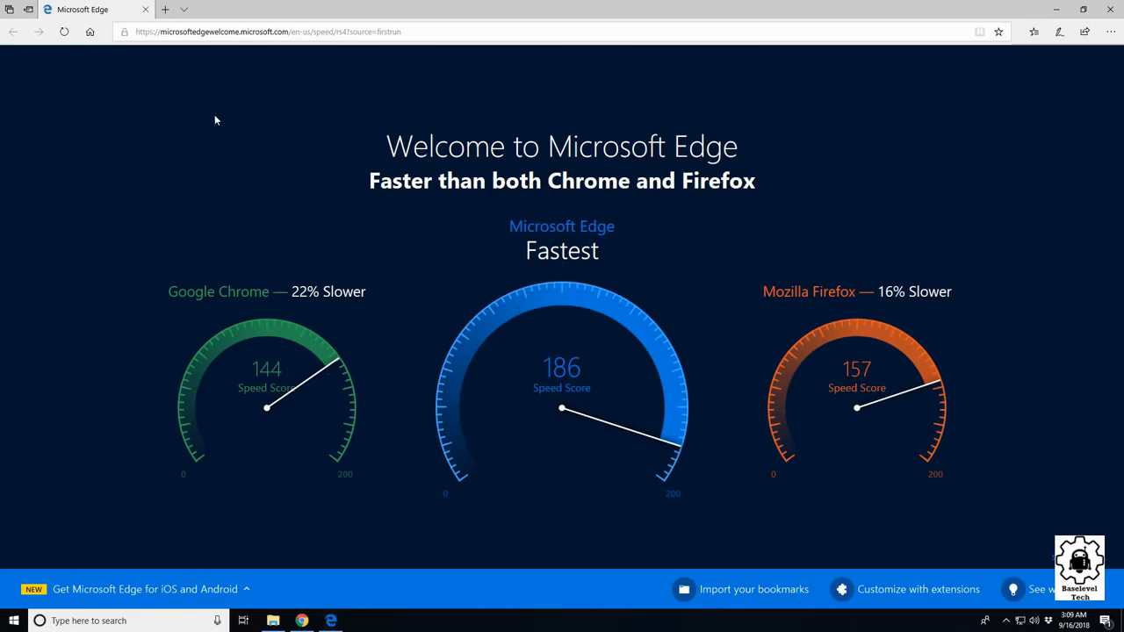
pyautogui.moveTo(190, 77)
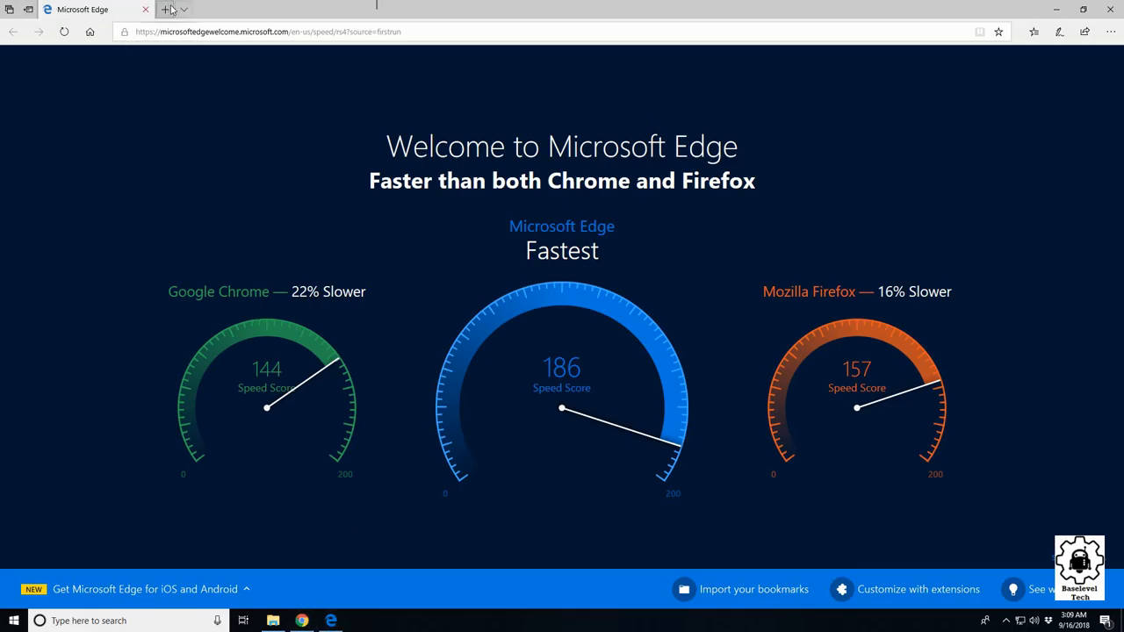
# Step: Run a Bing search for 'chrome' from a new Edge tab
pyautogui.click(163, 8)
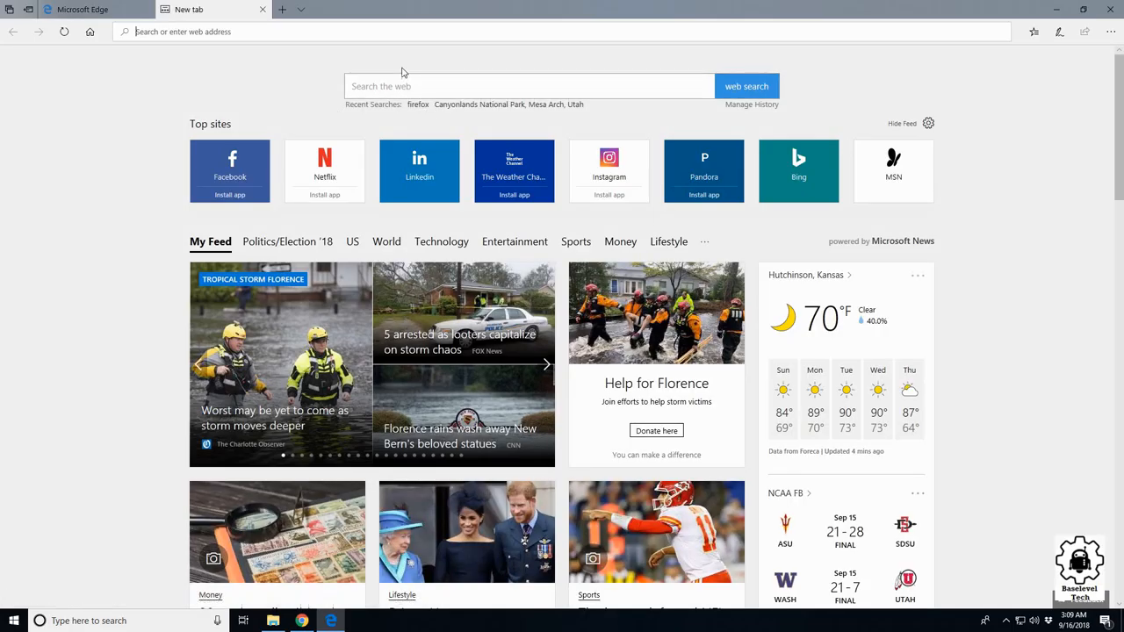
pyautogui.click(530, 86)
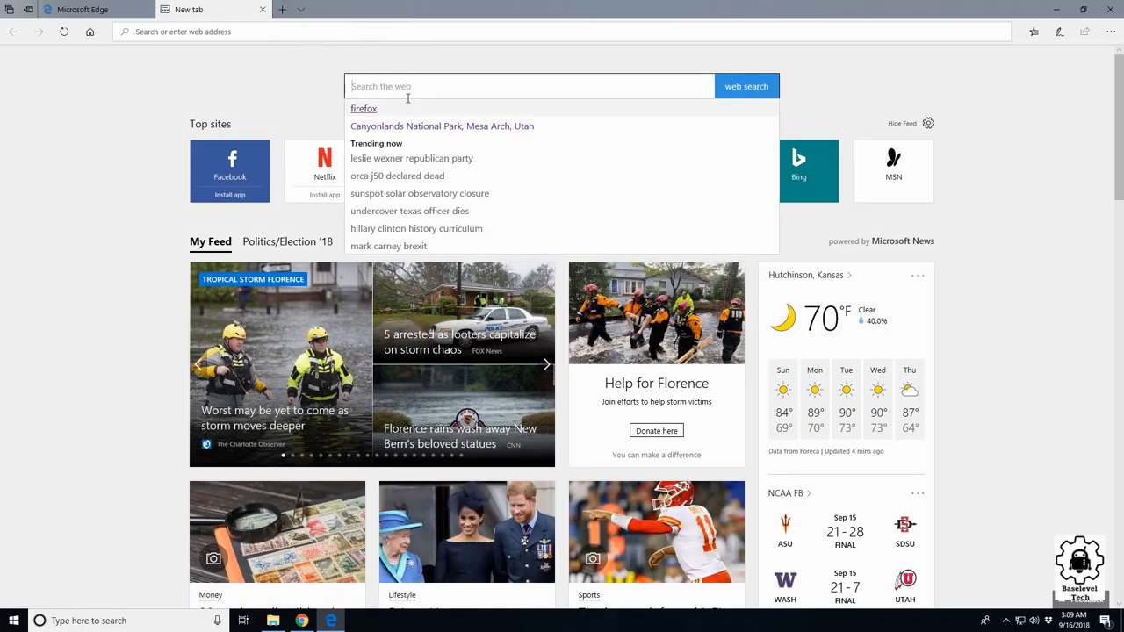
pyautogui.moveTo(408, 100)
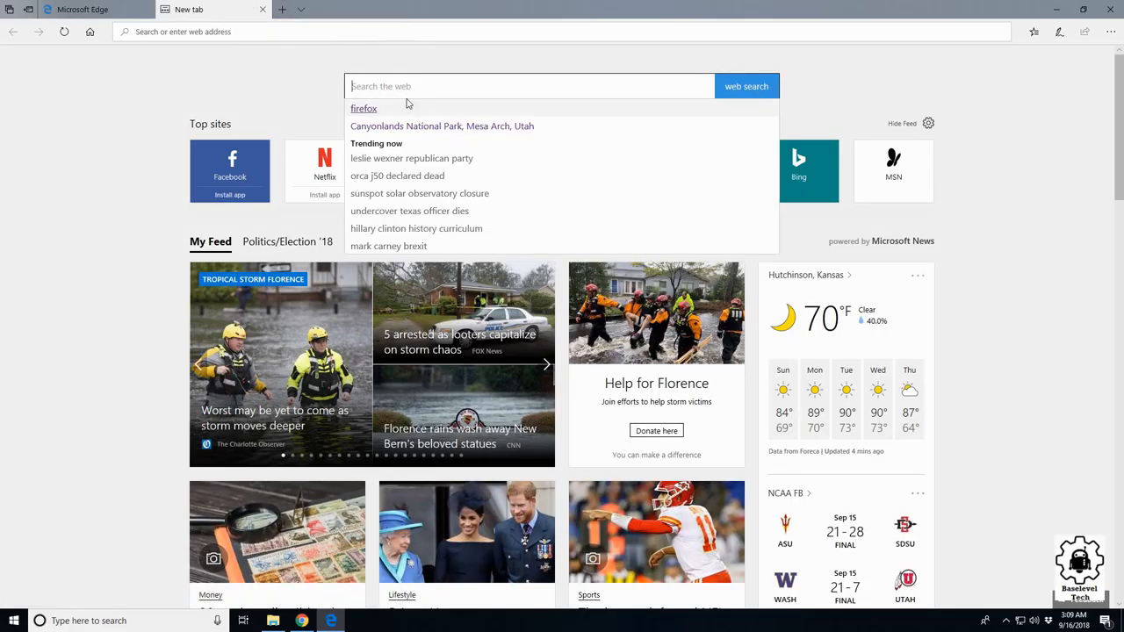
pyautogui.write('chrome')
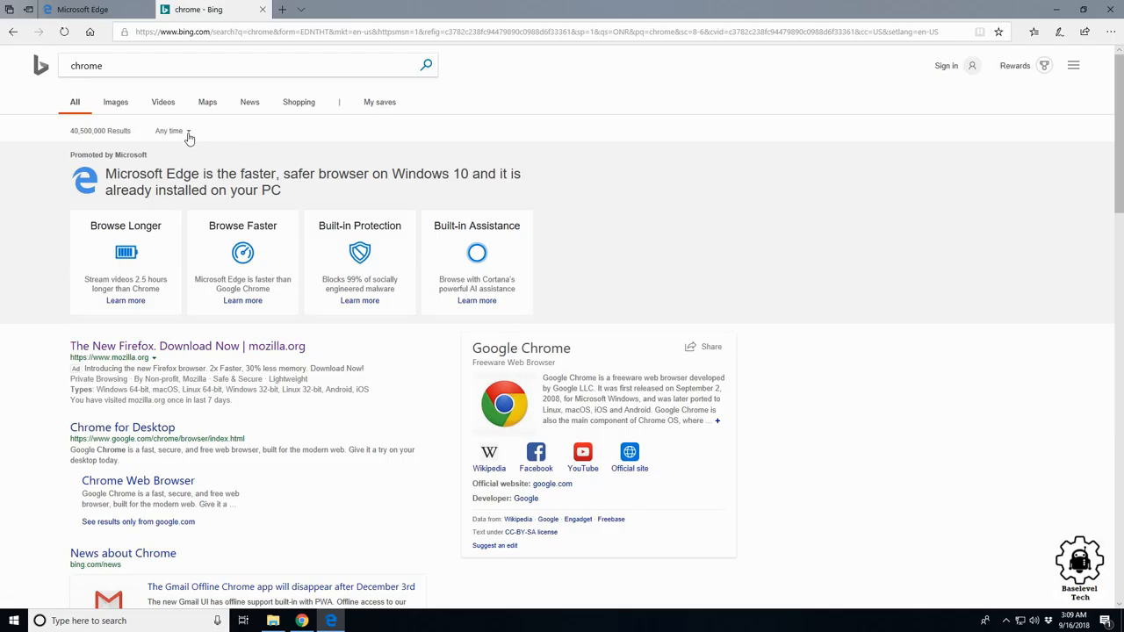
pyautogui.moveTo(221, 147)
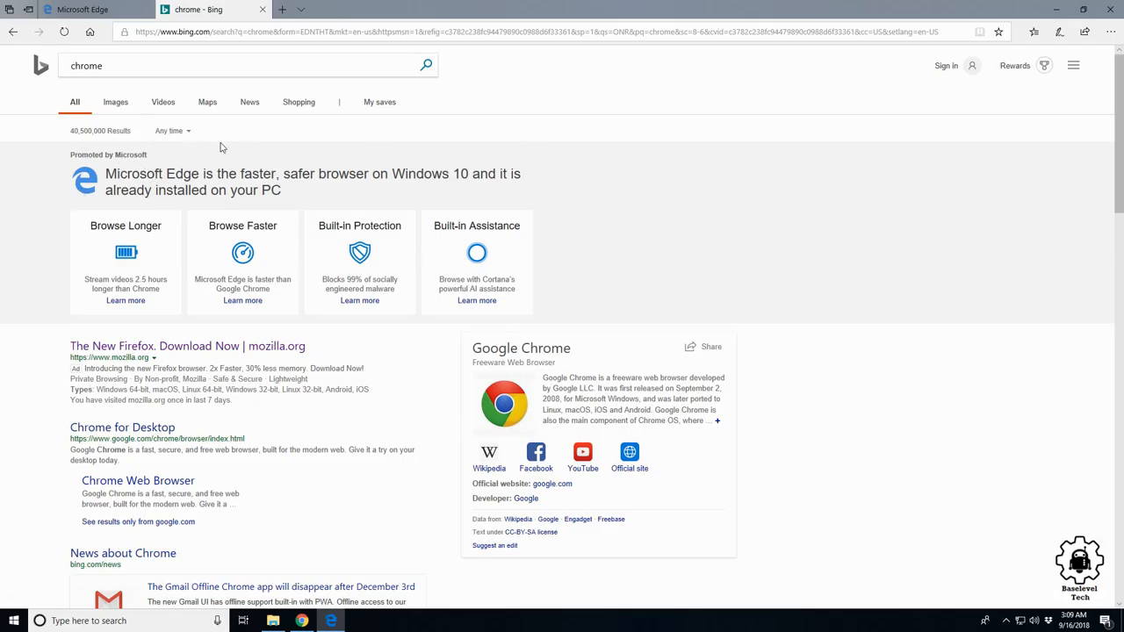
pyautogui.moveTo(290, 369)
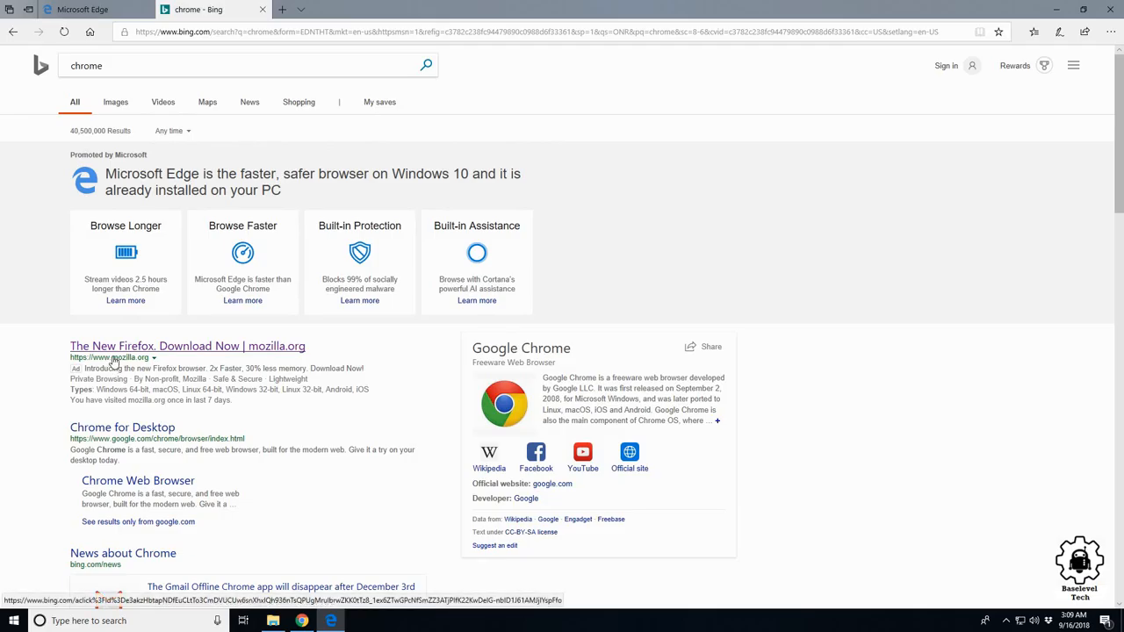
# Step: Scroll the Bing results to the Chrome for Desktop links
pyautogui.scroll(-3)
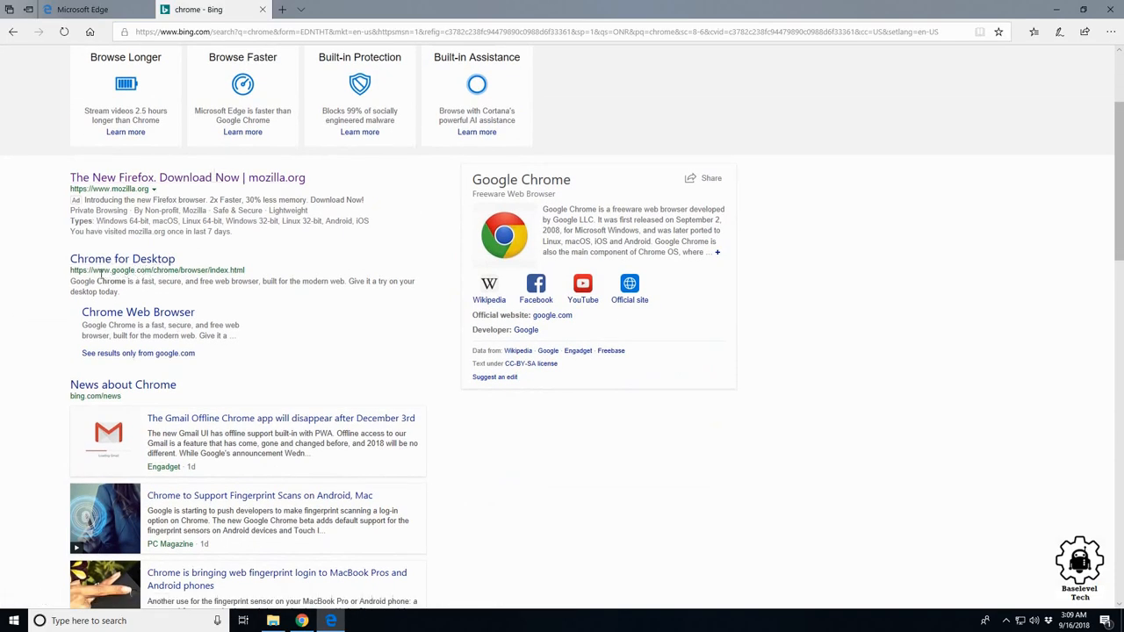
pyautogui.moveTo(123, 259)
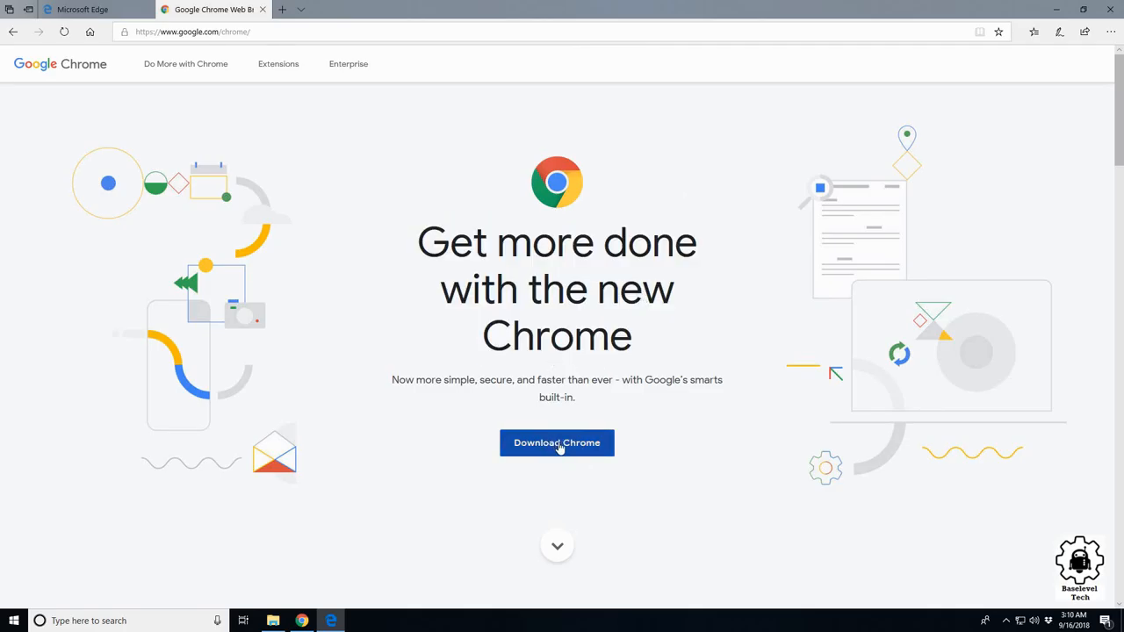
# Step: Start the Chrome for Windows download and accept the Terms of Service
pyautogui.click(556, 442)
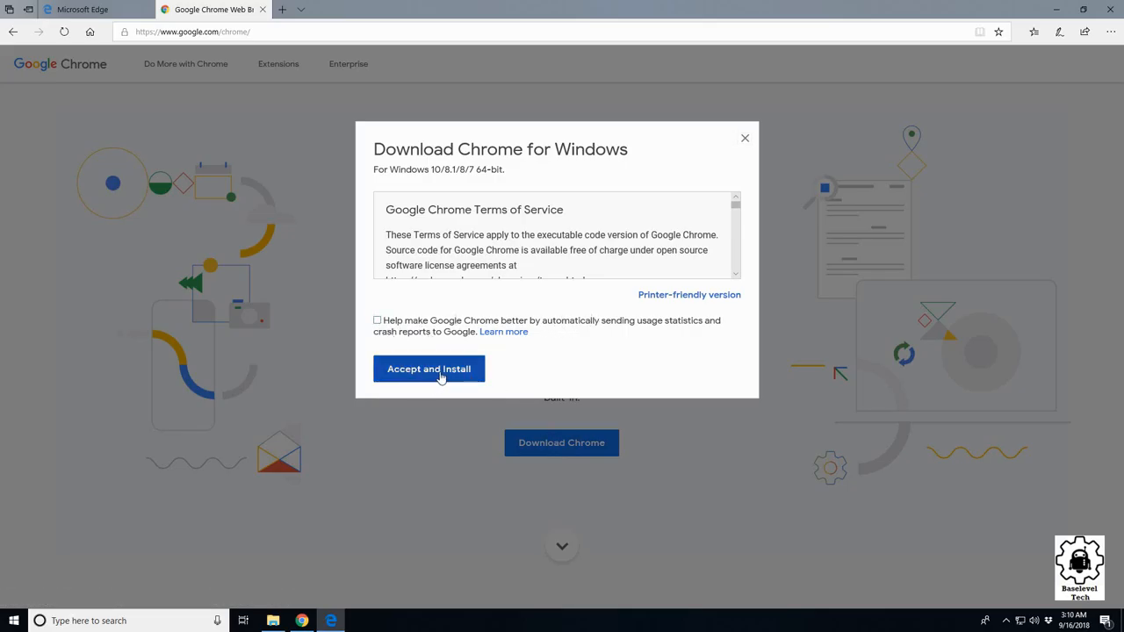
pyautogui.click(428, 368)
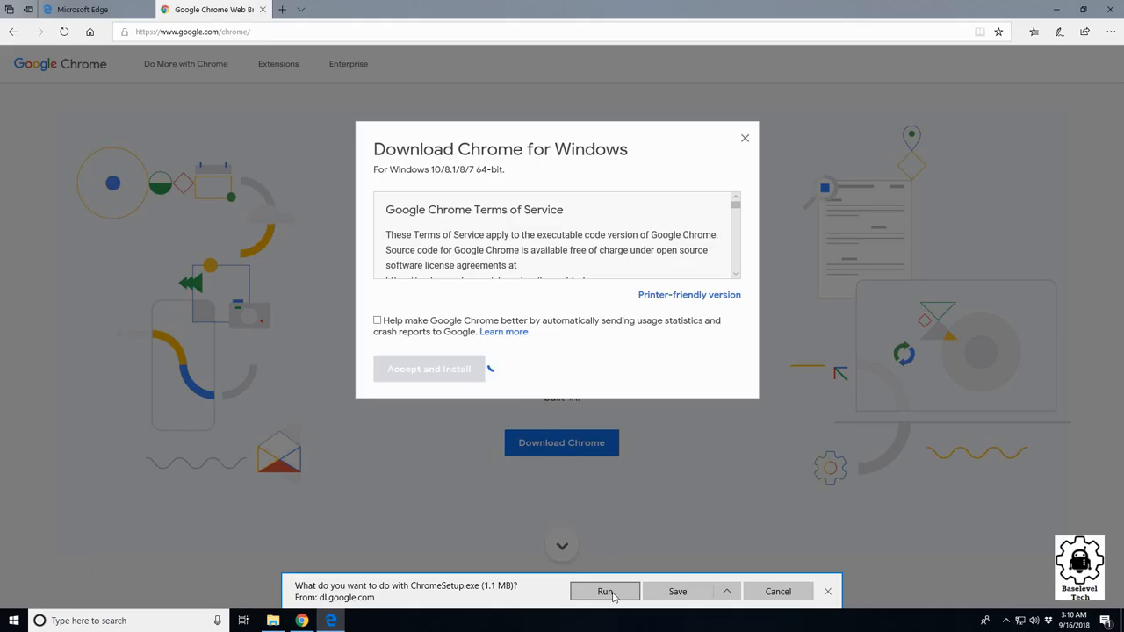
# Step: Run ChromeSetup.exe so Chrome installs and the thank-you page appears
pyautogui.click(604, 590)
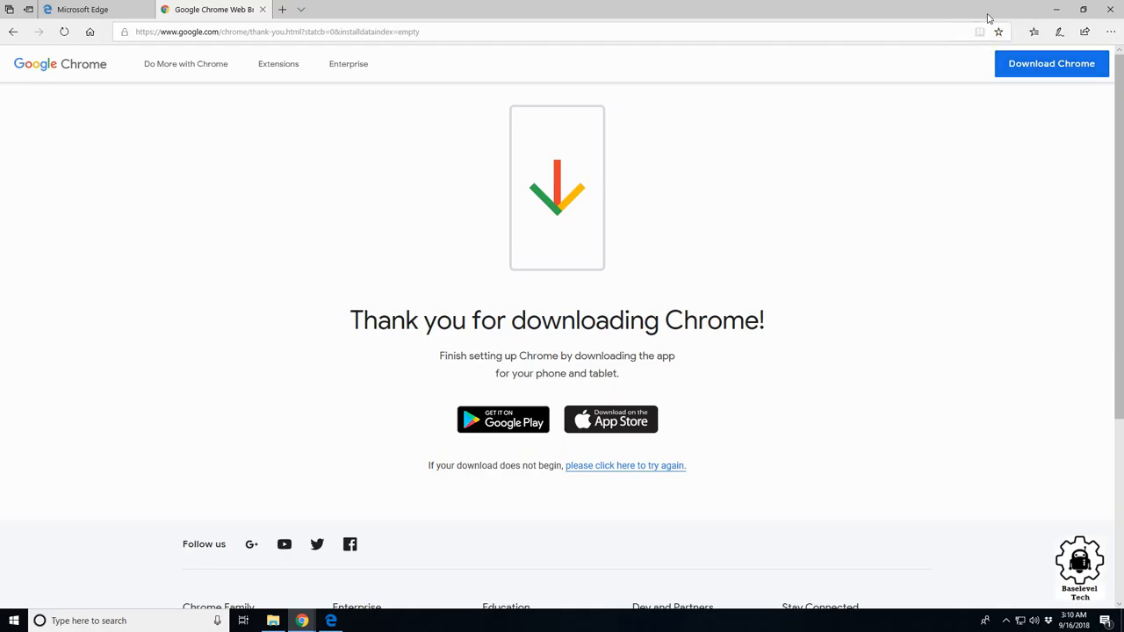
pyautogui.moveTo(980, 35)
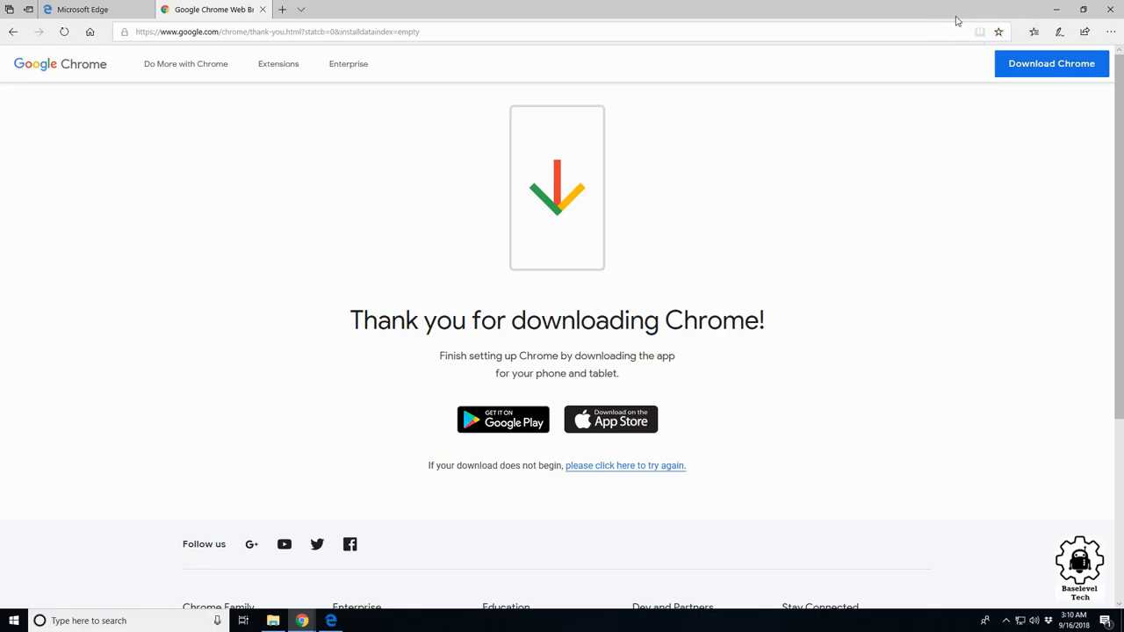
# Step: Bring up the new Chrome window, browse its main menu, and show then close the Google apps grid
pyautogui.click(302, 622)
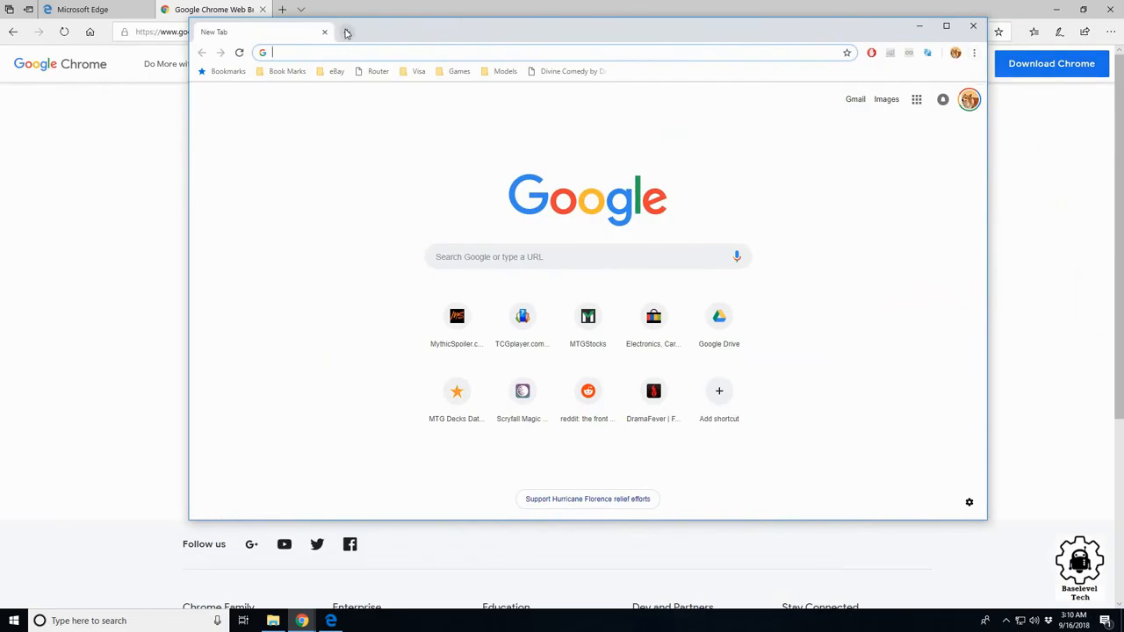
pyautogui.click(973, 53)
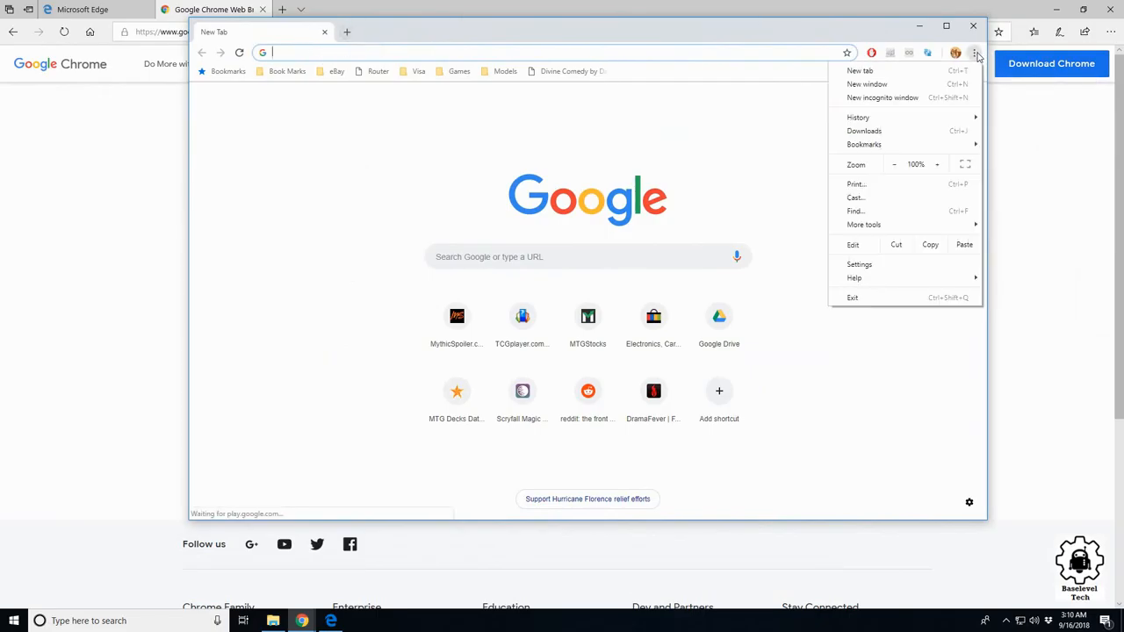
pyautogui.moveTo(864, 224)
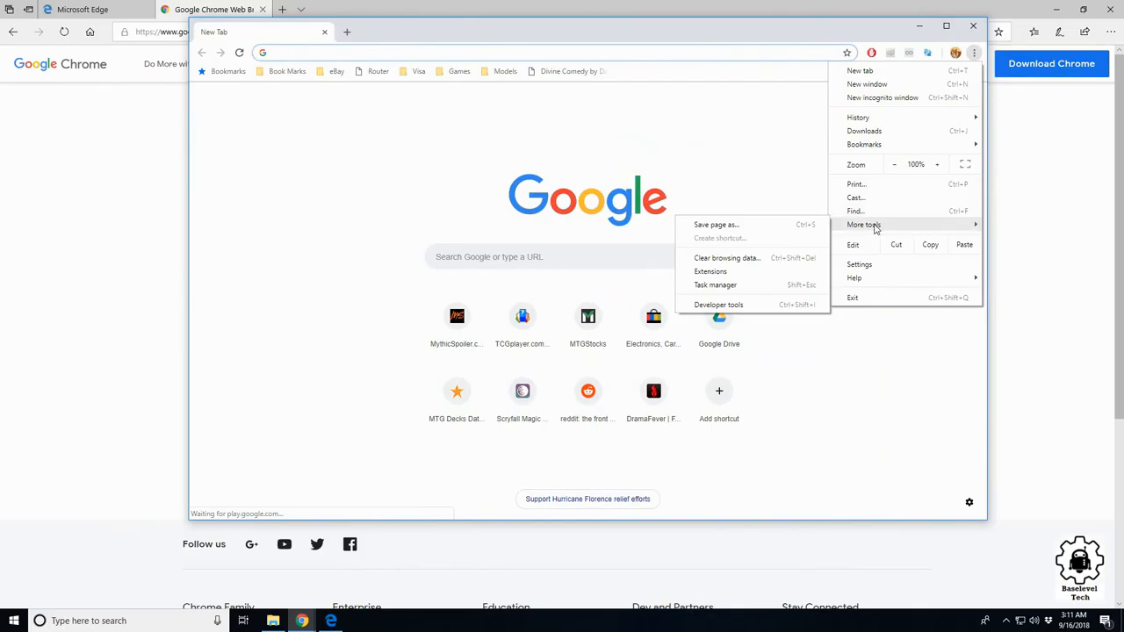
pyautogui.moveTo(874, 230)
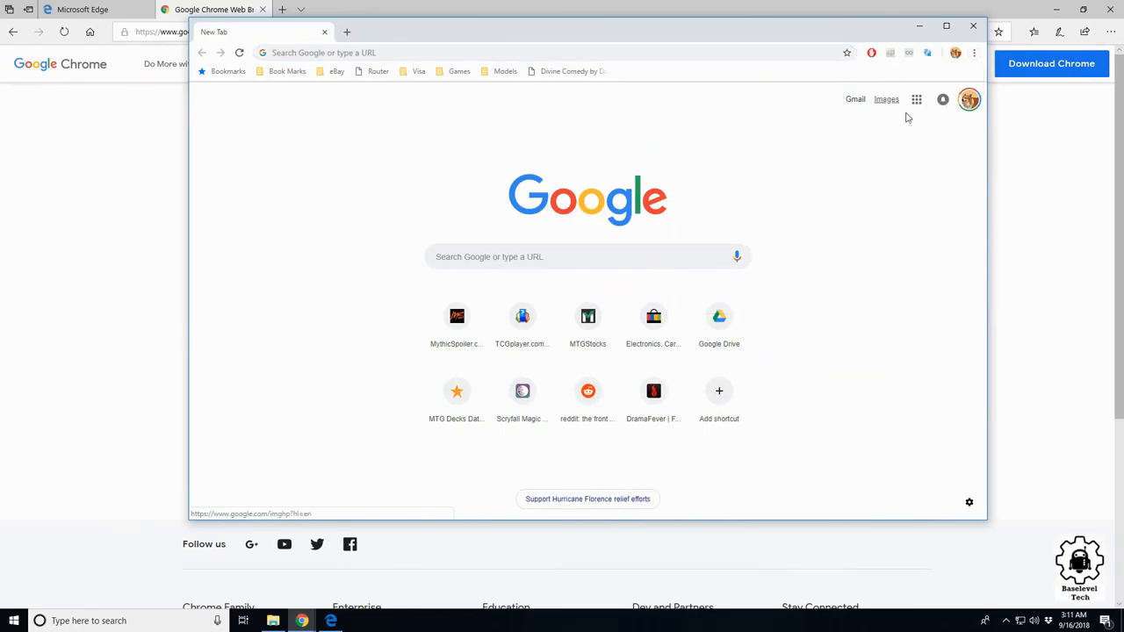
pyautogui.click(917, 98)
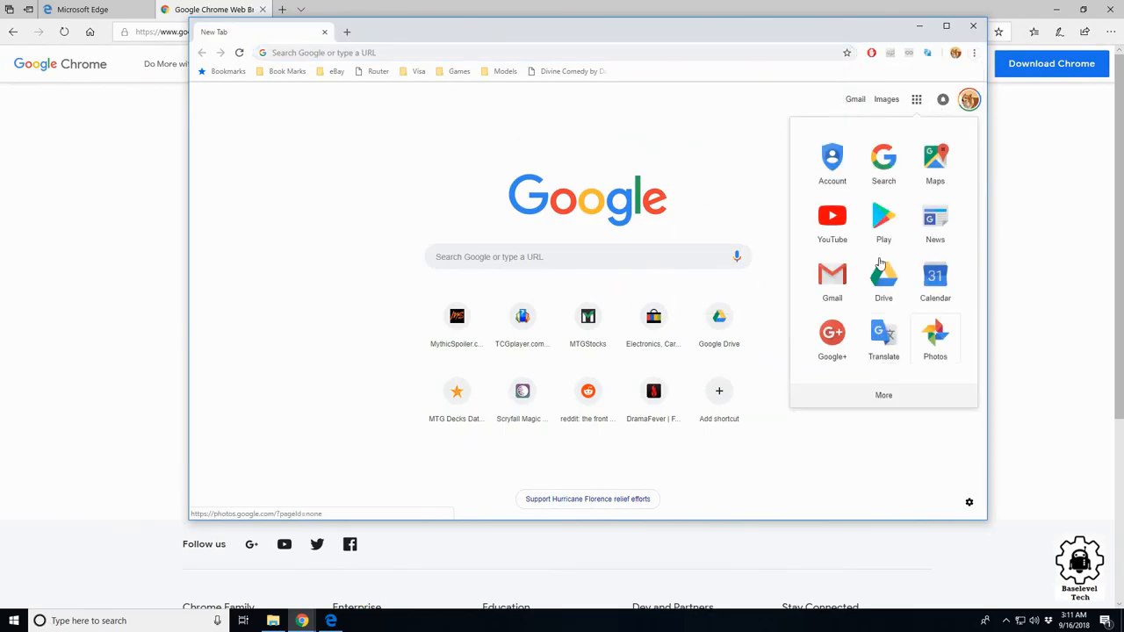
pyautogui.click(883, 217)
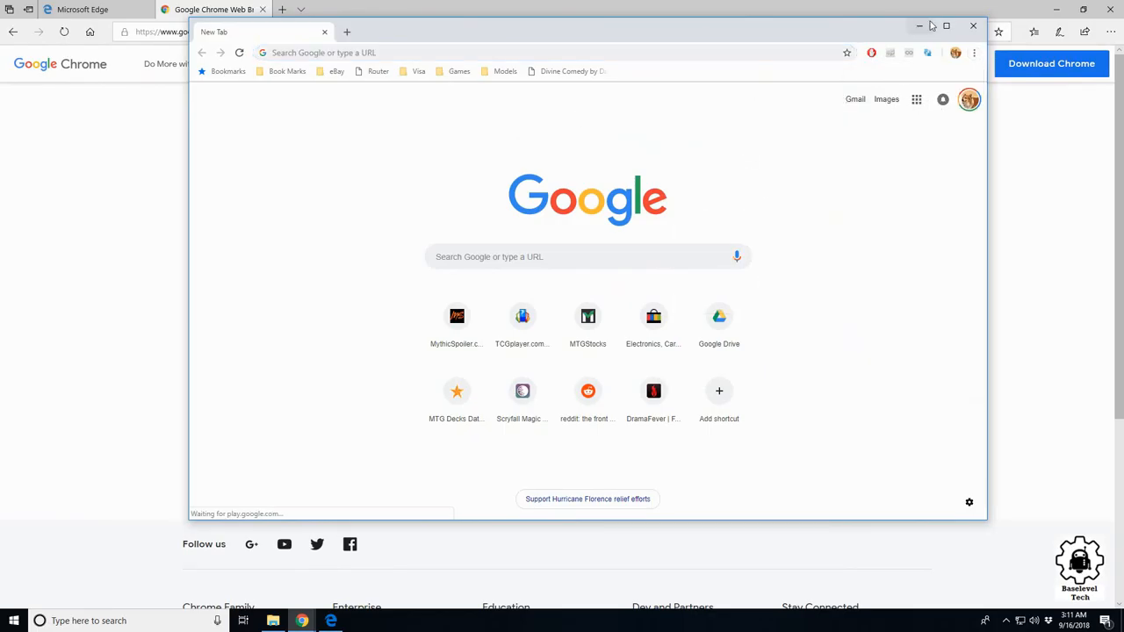